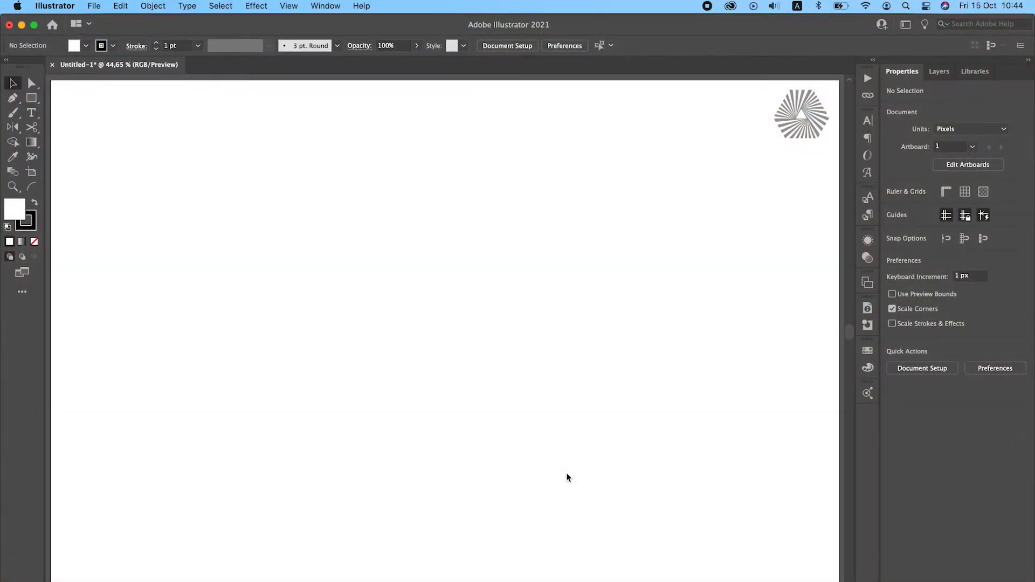
pyautogui.moveTo(59, 230)
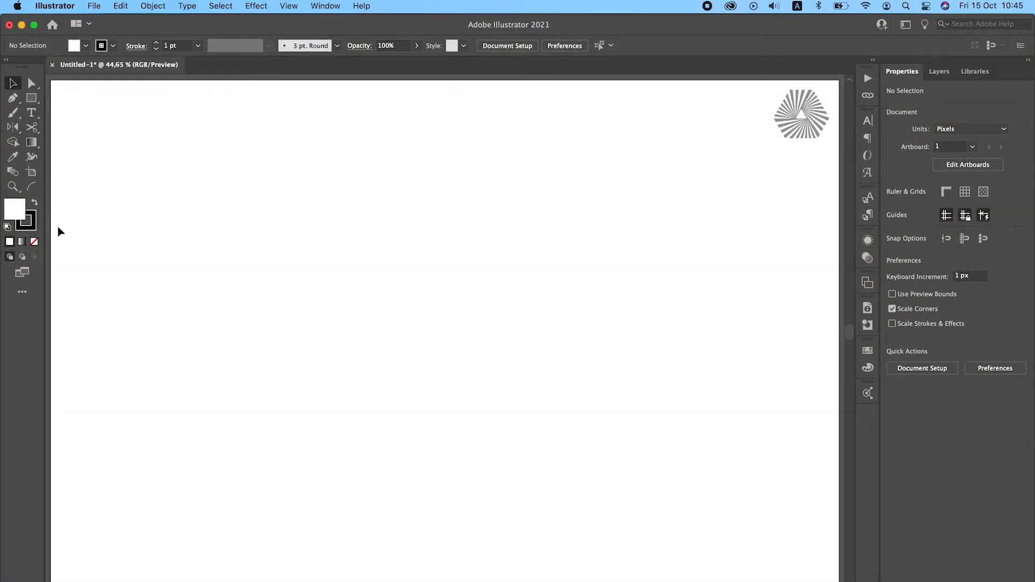
# Set the fill to None so shapes draw as a 1 pt black outline only.
pyautogui.click(136, 46)
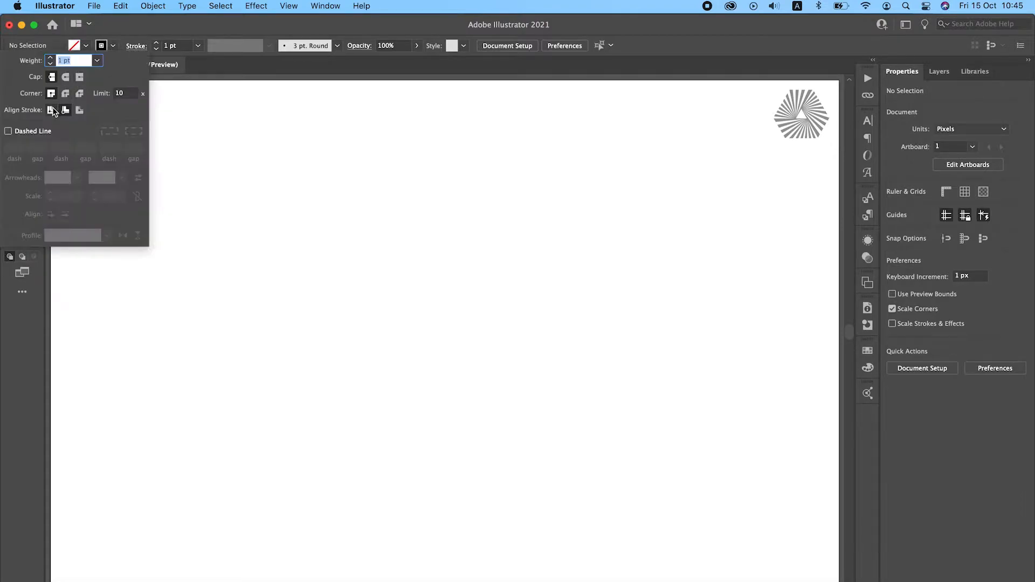
pyautogui.click(13, 98)
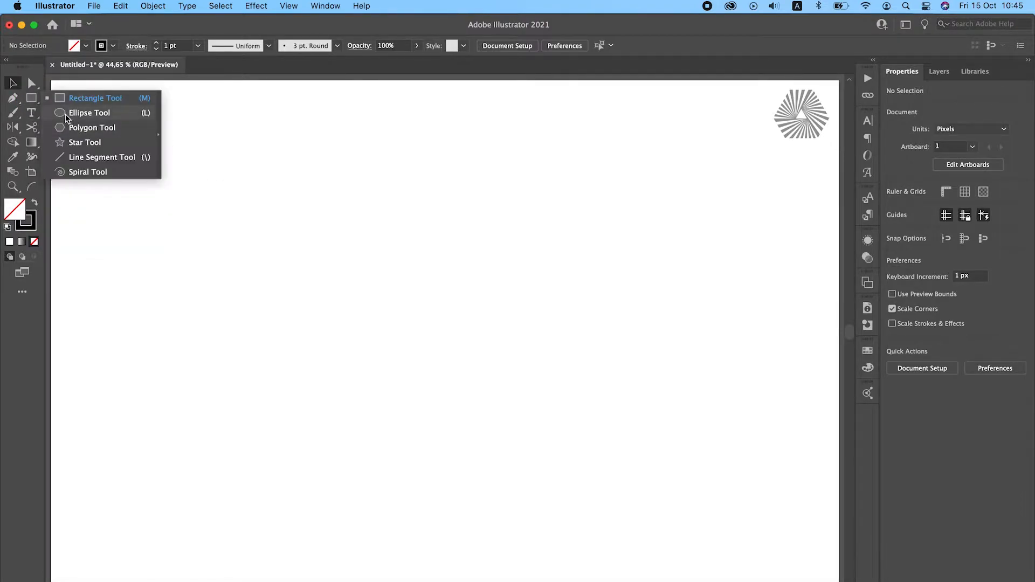
# Draw a 3-sided polygon and Alt-drag copies to tile it into a hexagon of triangles.
pyautogui.click(91, 128)
pyautogui.write('7')
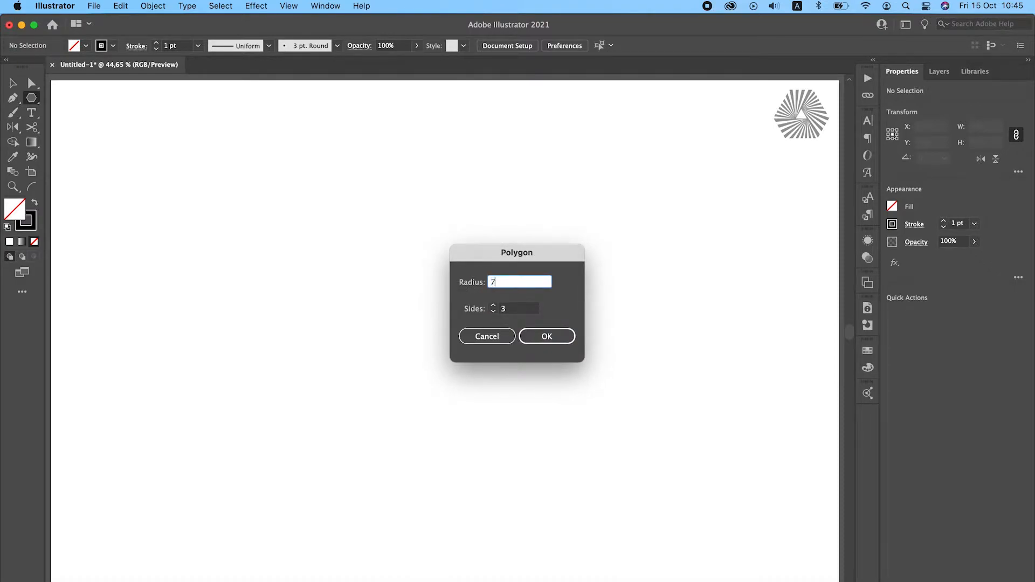
pyautogui.click(547, 336)
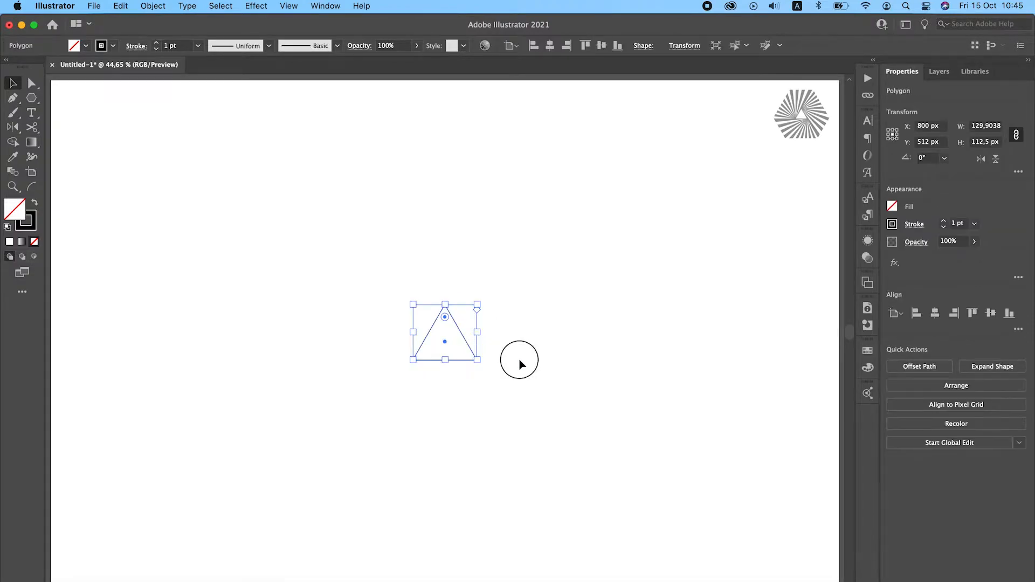
pyautogui.moveTo(445, 341); pyautogui.dragTo(415, 360)
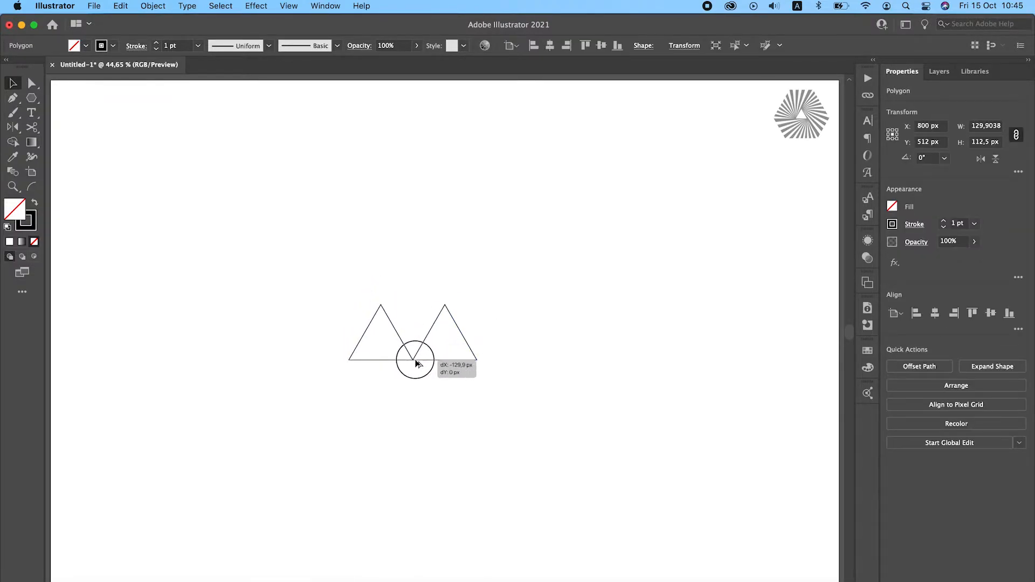
pyautogui.moveTo(413, 357); pyautogui.dragTo(508, 224)
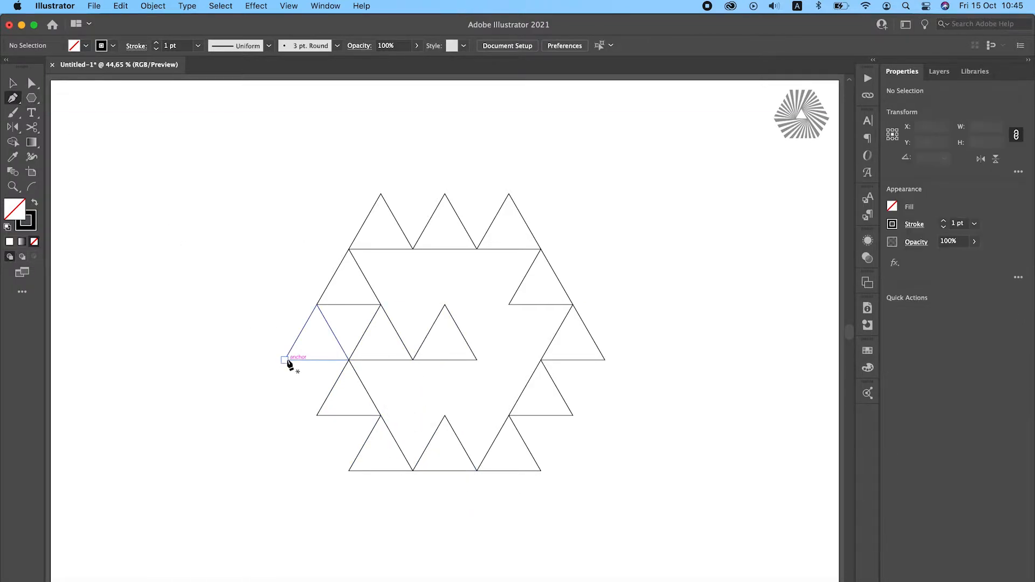
# Close the Pen-traced hexagon outline and clear away the construction triangles around the centre one.
pyautogui.click(541, 471)
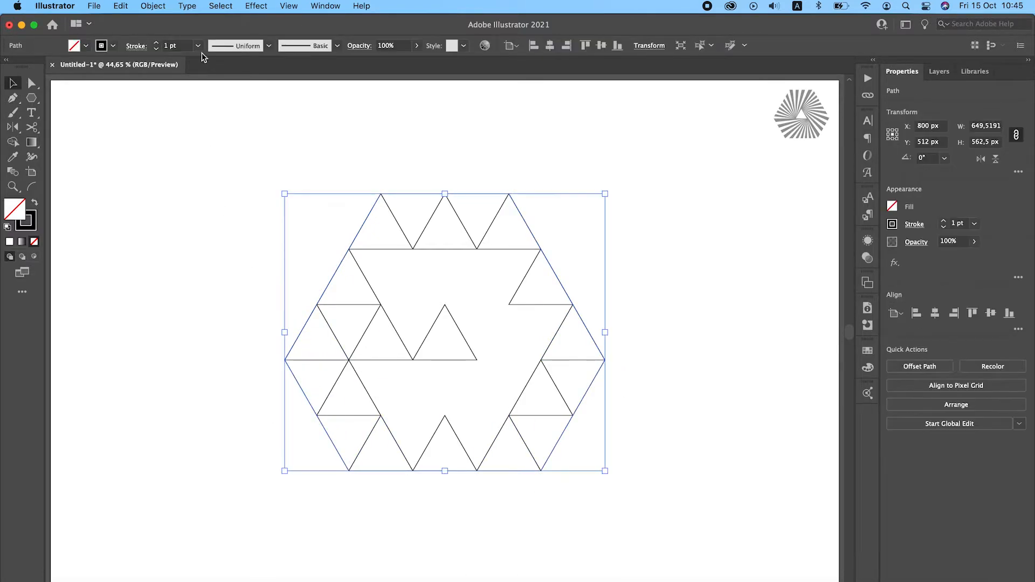
pyautogui.click(176, 45)
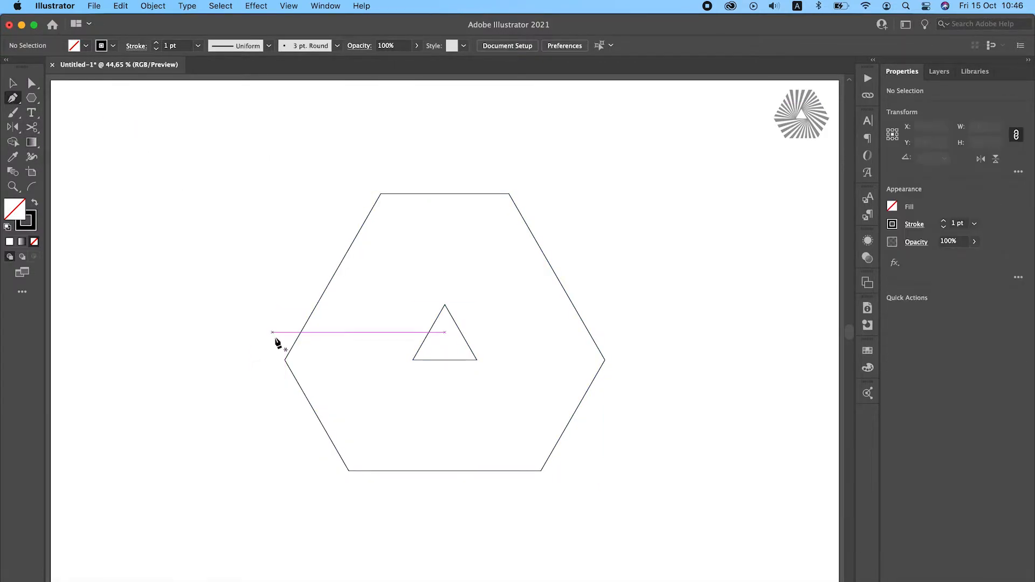
# Pen a line from the hexagon's left corner to the triangle's lower-left corner.
pyautogui.click(413, 360)
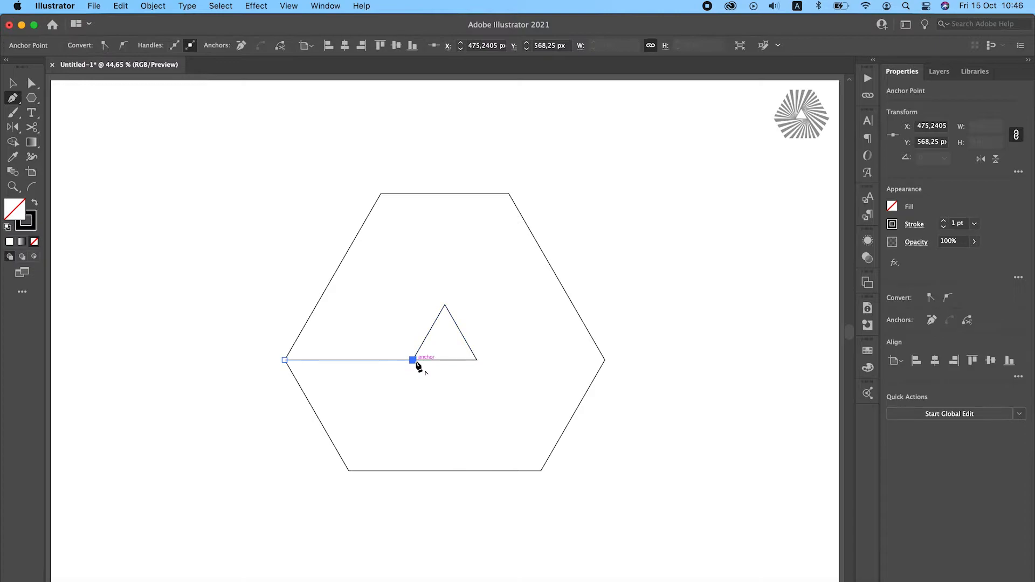
pyautogui.click(256, 6)
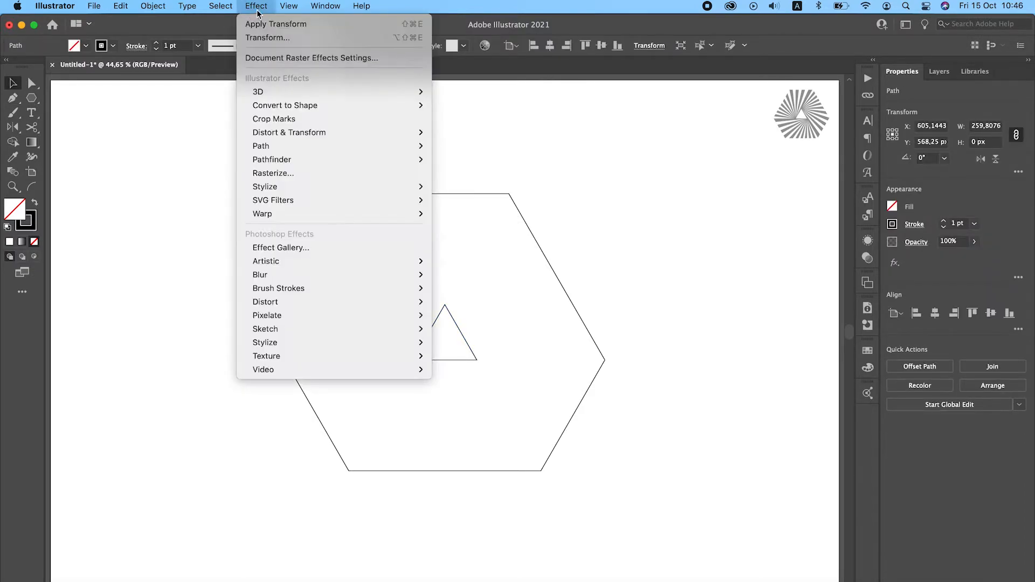
pyautogui.click(268, 37)
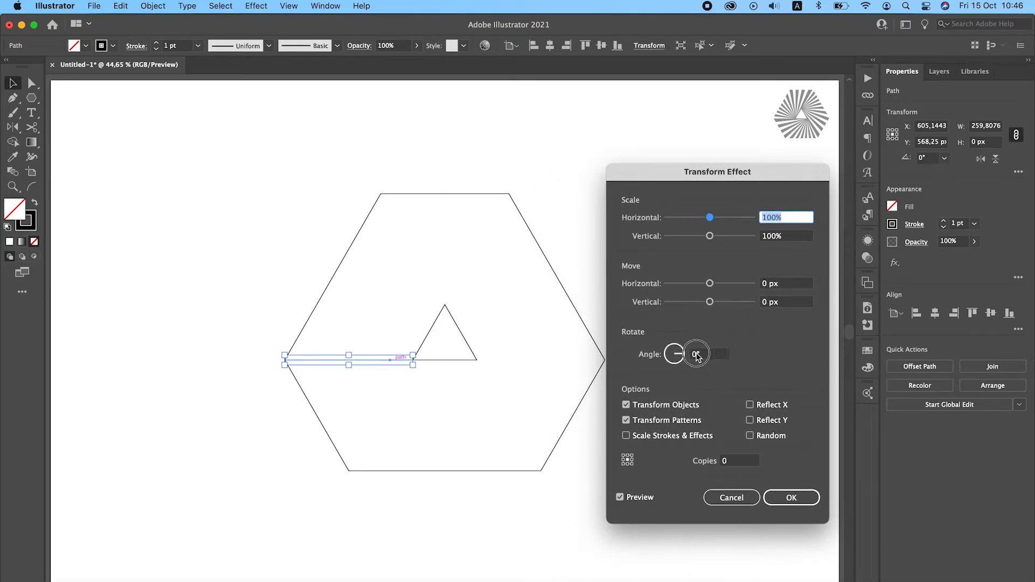
# Apply a Transform effect rotating the line -6° with 20 copies pivoted at its right end.
pyautogui.write('-6')
pyautogui.click(738, 460)
pyautogui.write('5')
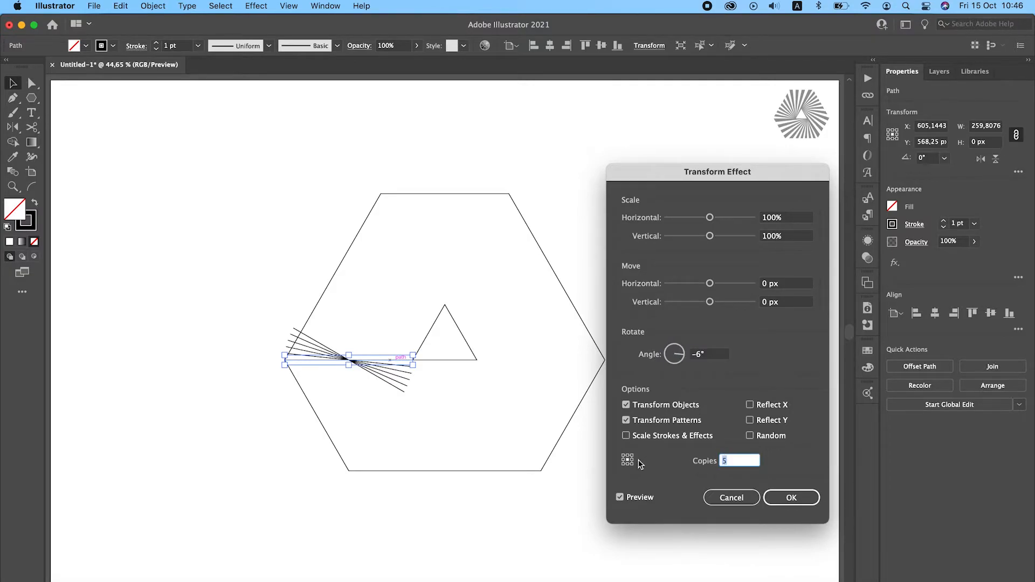
pyautogui.write('8')
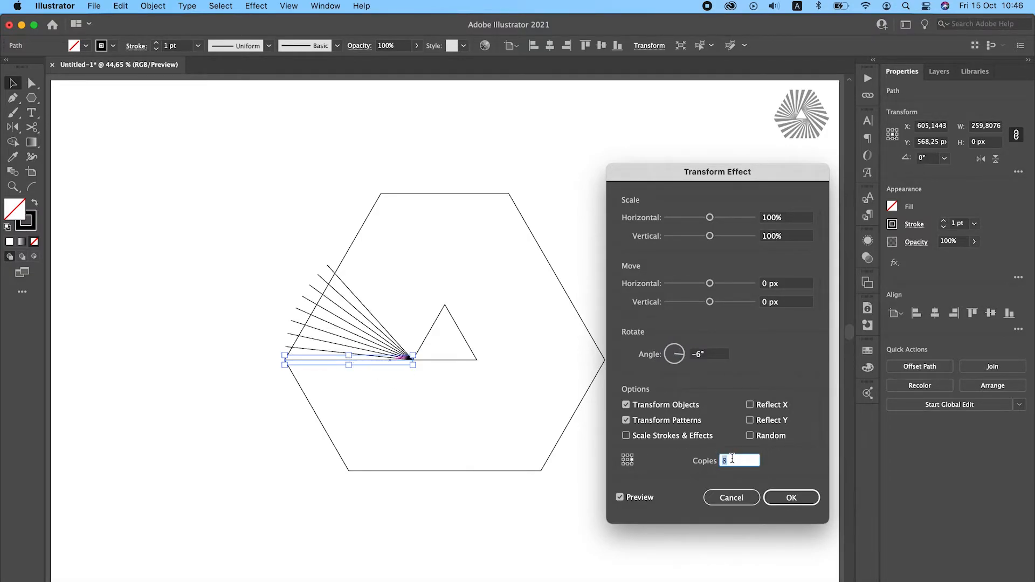
pyautogui.write('20')
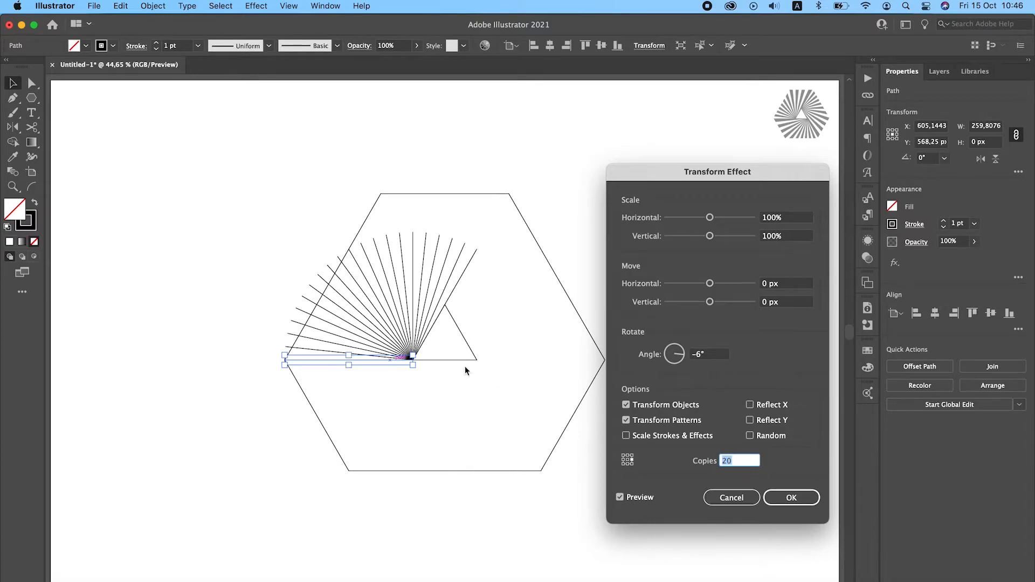
pyautogui.moveTo(791, 498)
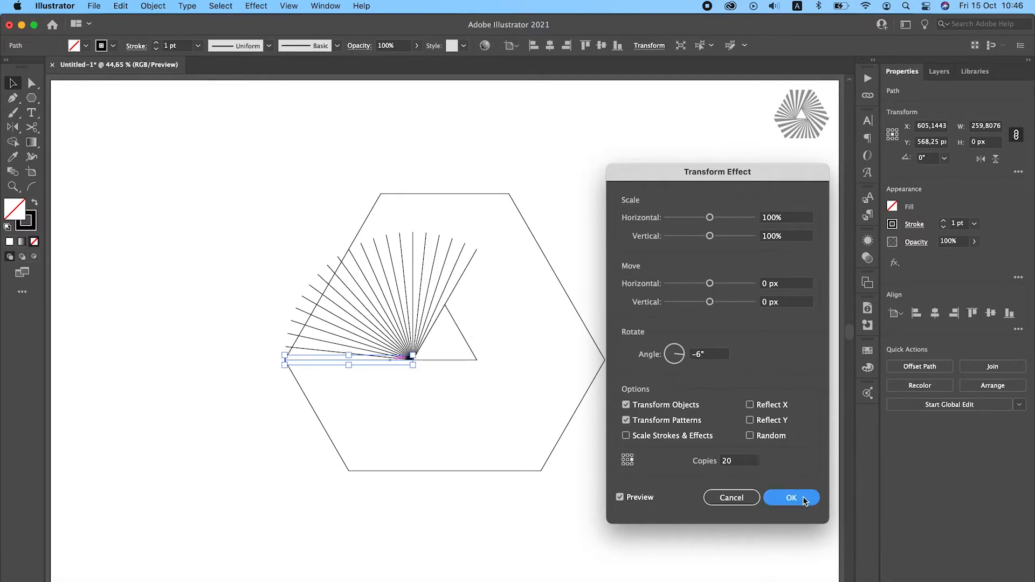
pyautogui.click(791, 497)
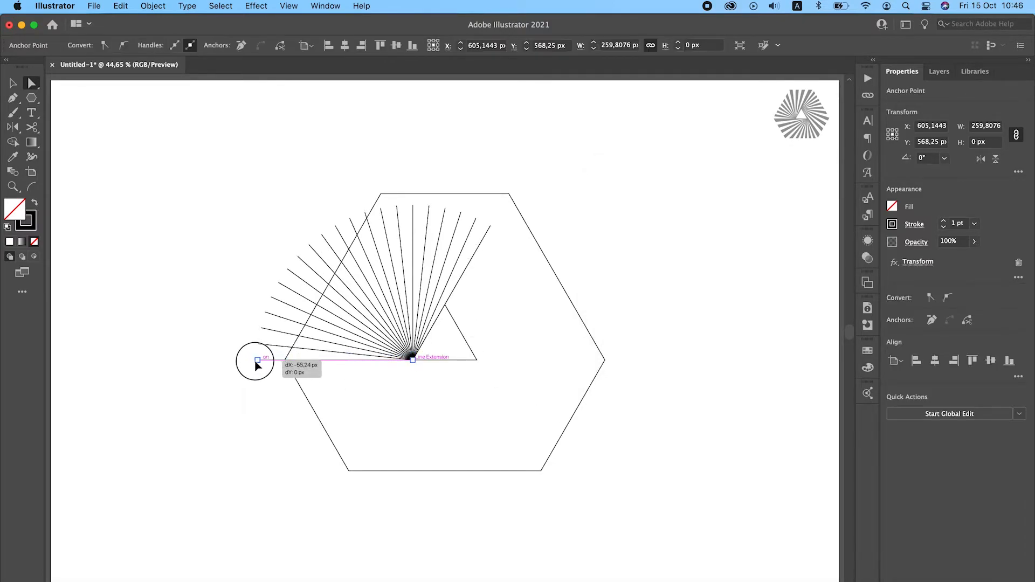
# Lengthen the line past the hexagon edge and expand the fan effect into separate lines.
pyautogui.moveTo(257, 365); pyautogui.dragTo(194, 360)
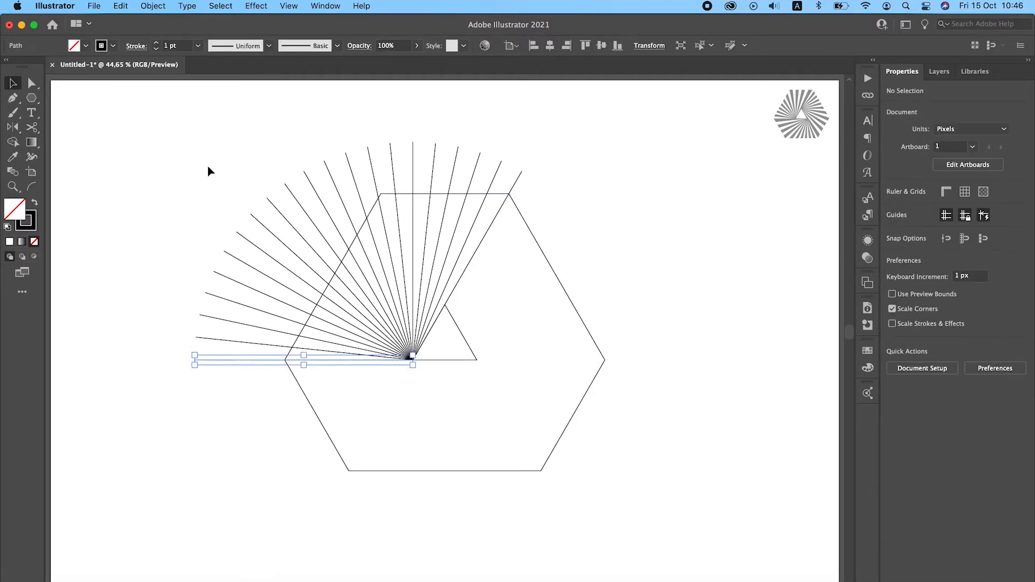
pyautogui.click(152, 6)
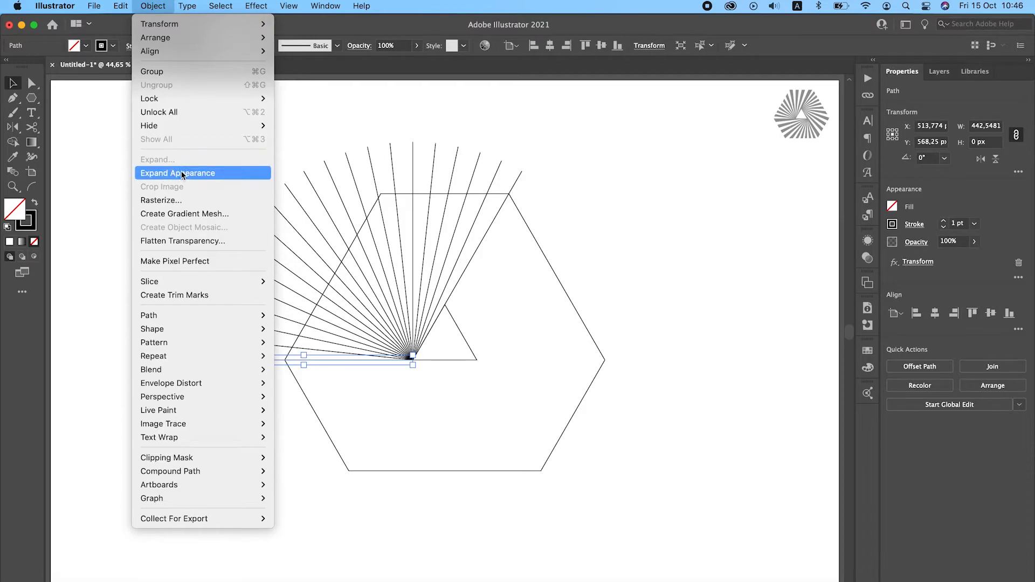
pyautogui.click(176, 173)
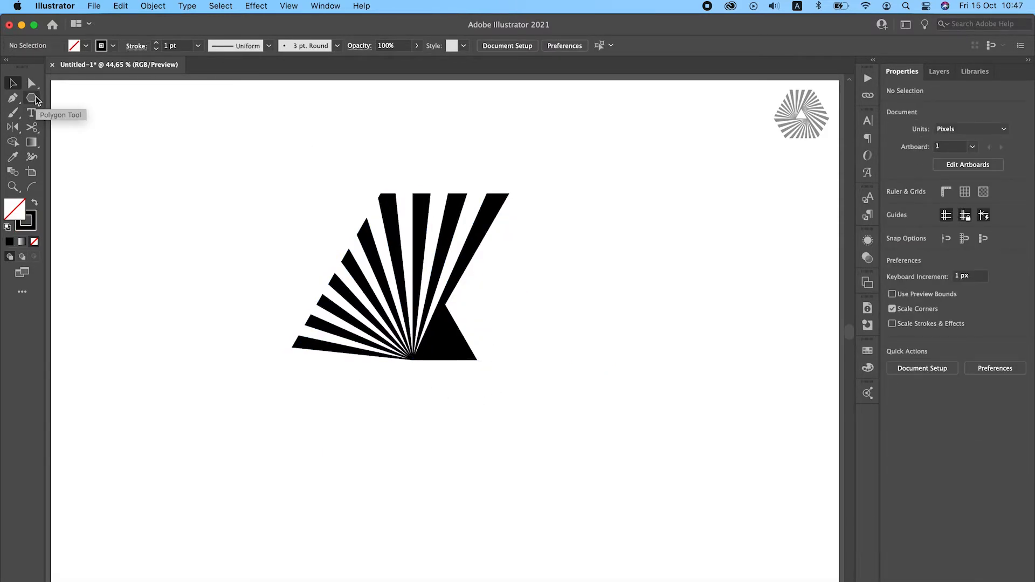
# Select the stripe fan and triangle together and group them.
pyautogui.moveTo(378, 143); pyautogui.dragTo(566, 199)
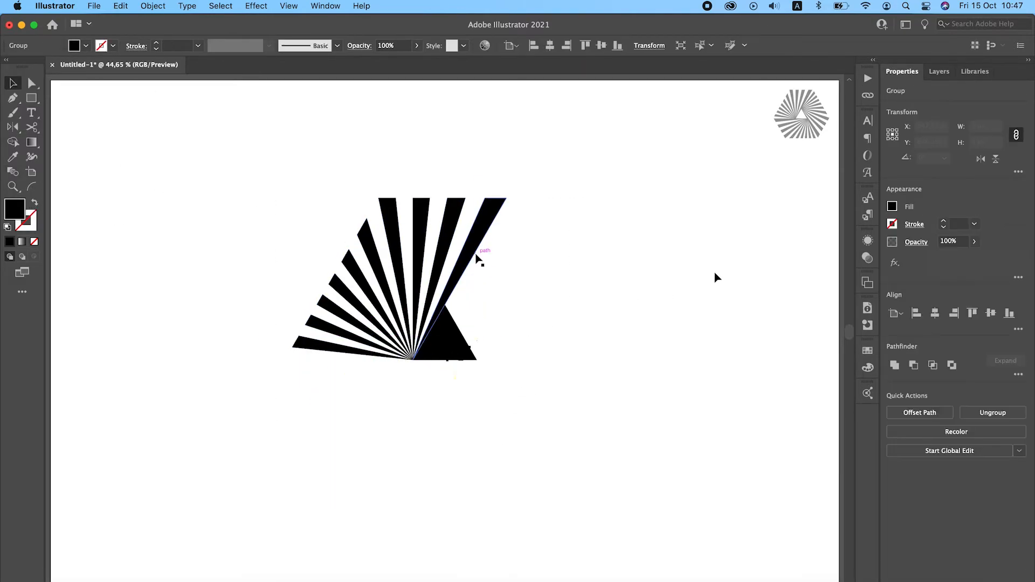
# Rotate the copied fans 120° and 240° and snap them onto the triangle to complete the hexagon.
pyautogui.click(943, 158)
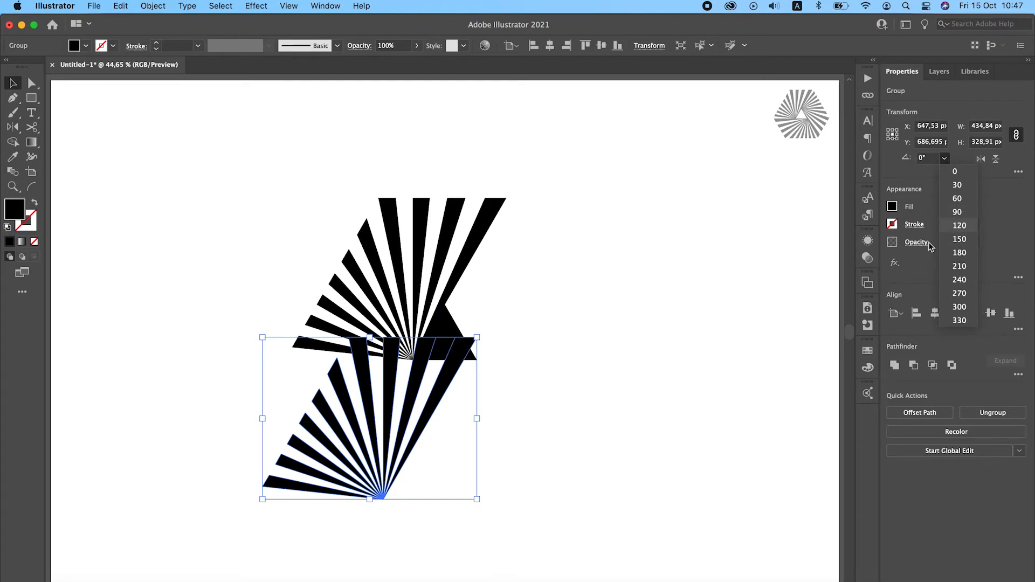
pyautogui.click(960, 225)
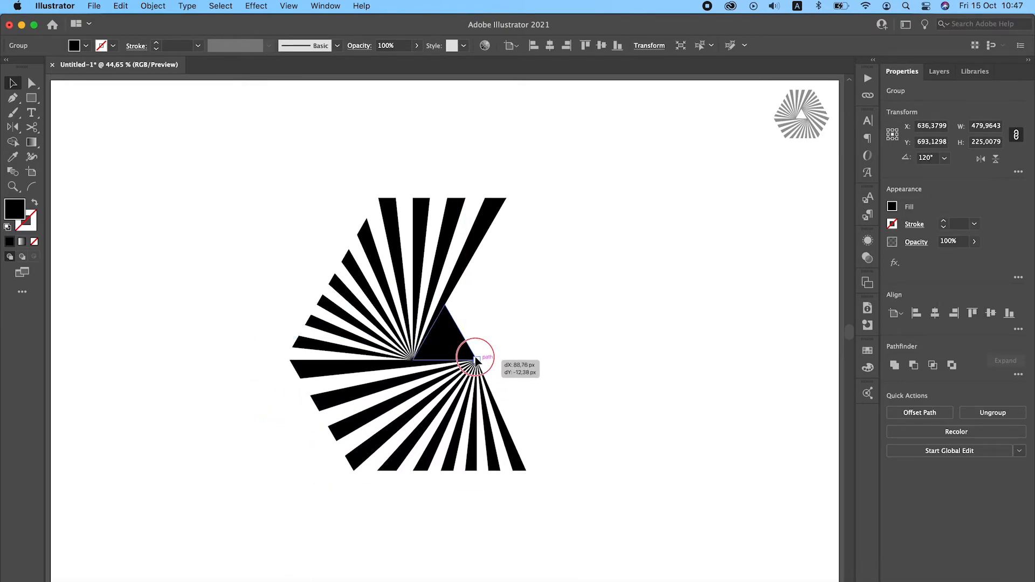
pyautogui.moveTo(475, 356); pyautogui.dragTo(660, 313)
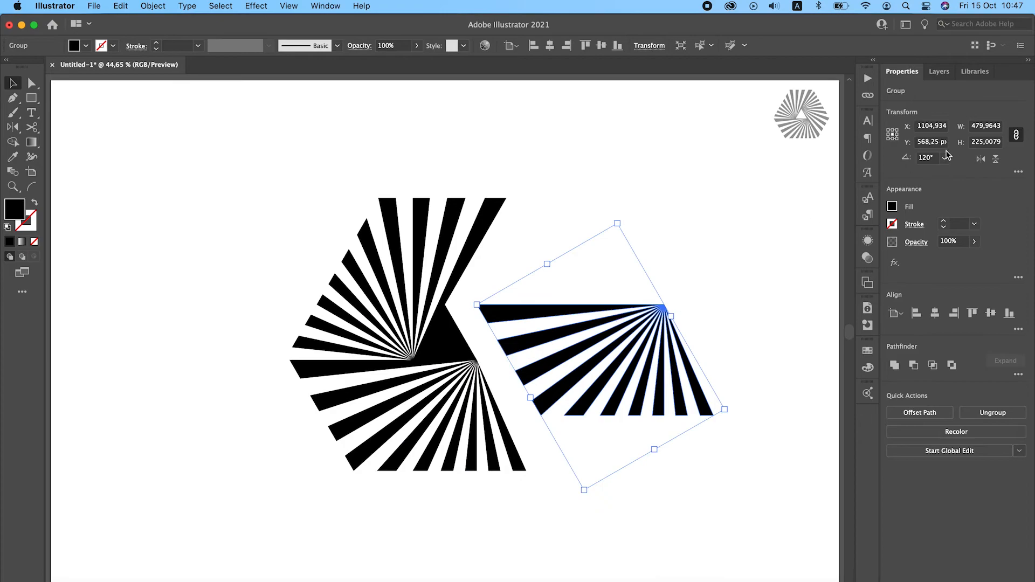
pyautogui.write('240')
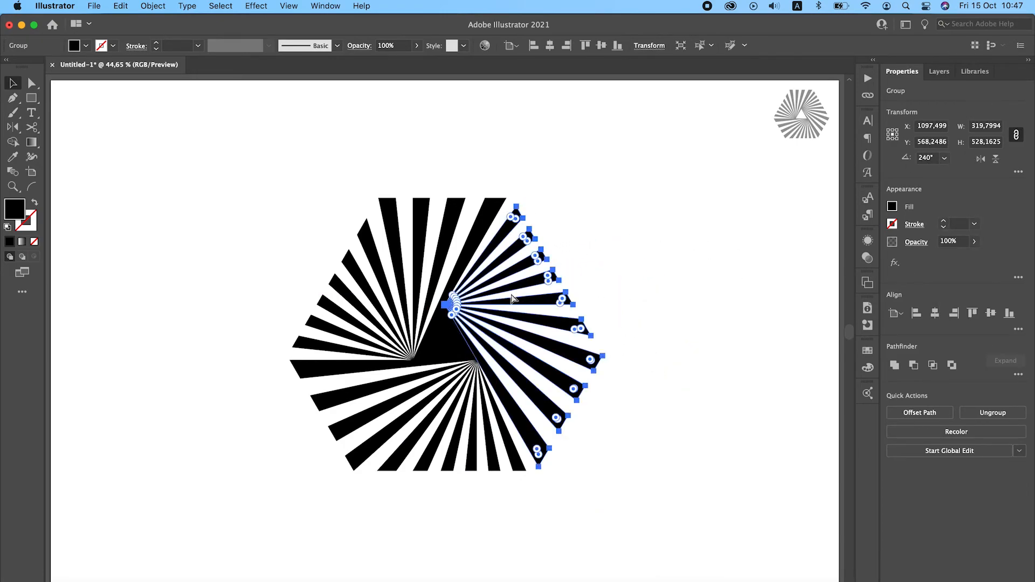
pyautogui.click(448, 343)
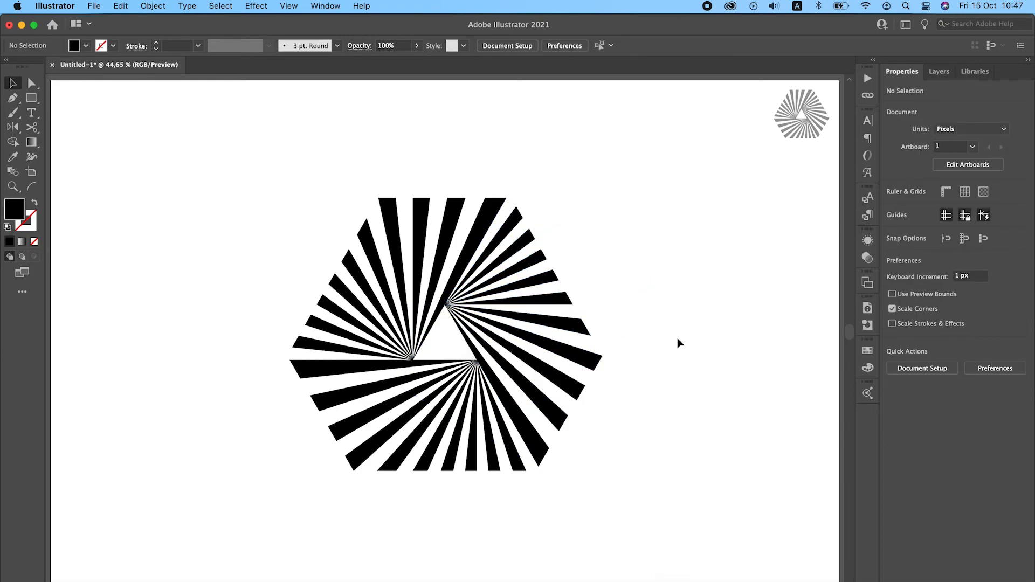
pyautogui.moveTo(777, 330)
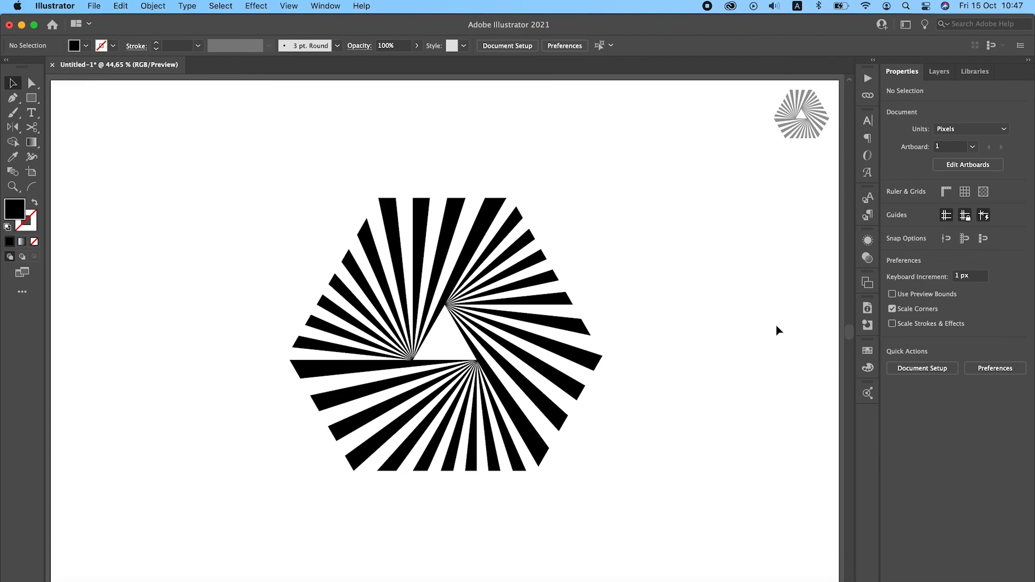
pyautogui.moveTo(712, 17)
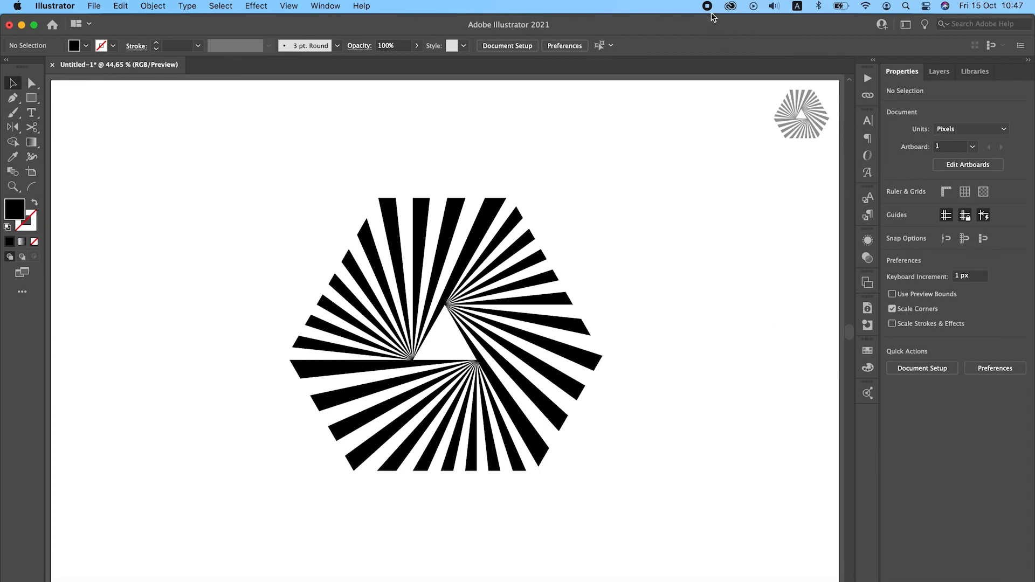